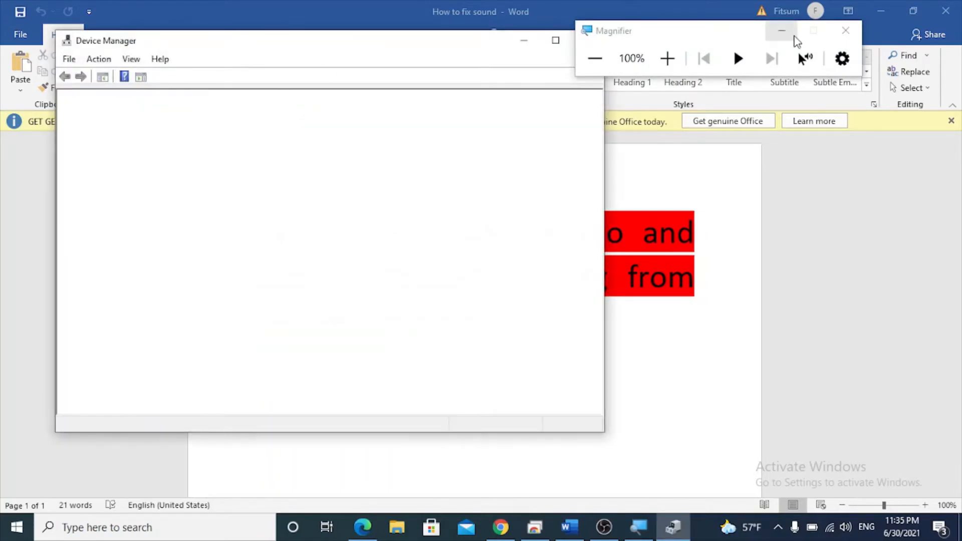
Step: Close the Magnifier and open Device Manager's Action menu once the device tree loads
left_click(845, 31)
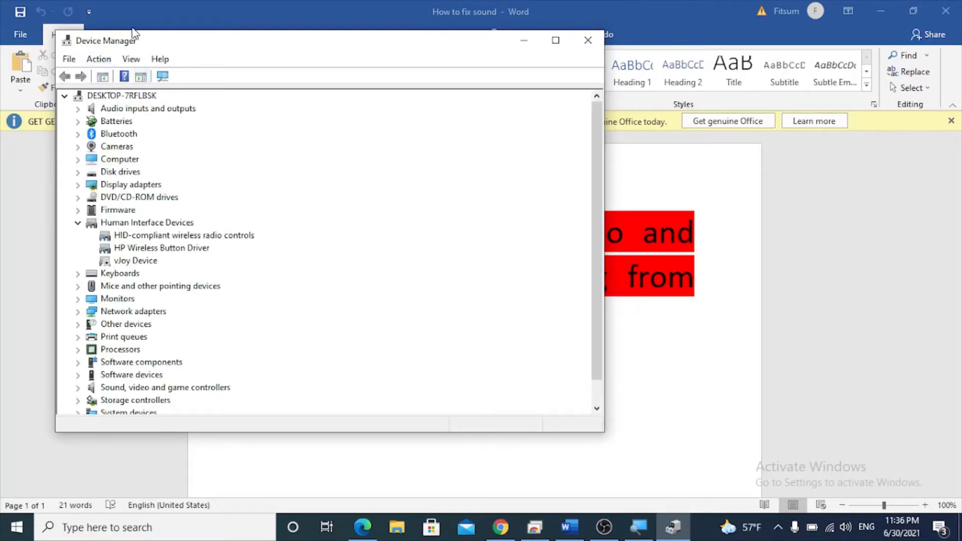
mouse_move(117, 254)
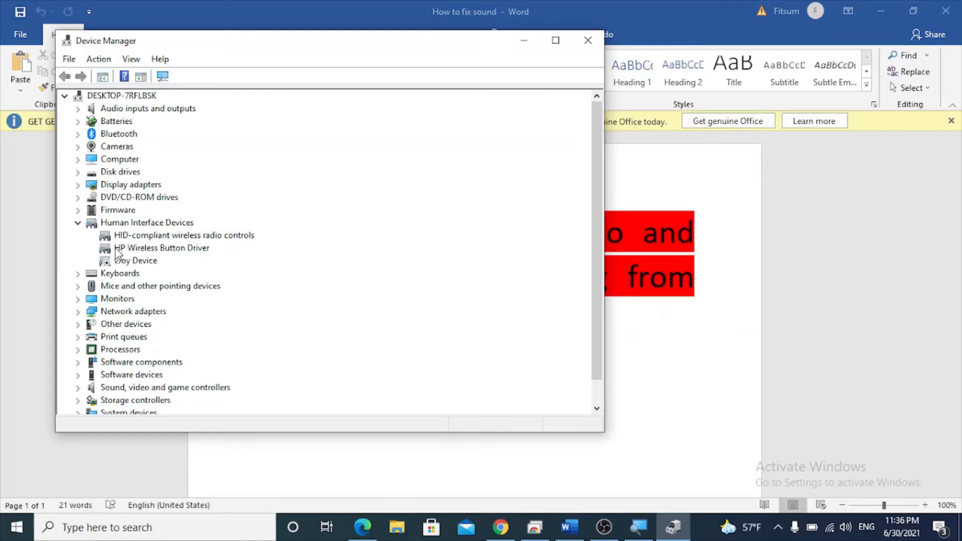
mouse_move(125, 360)
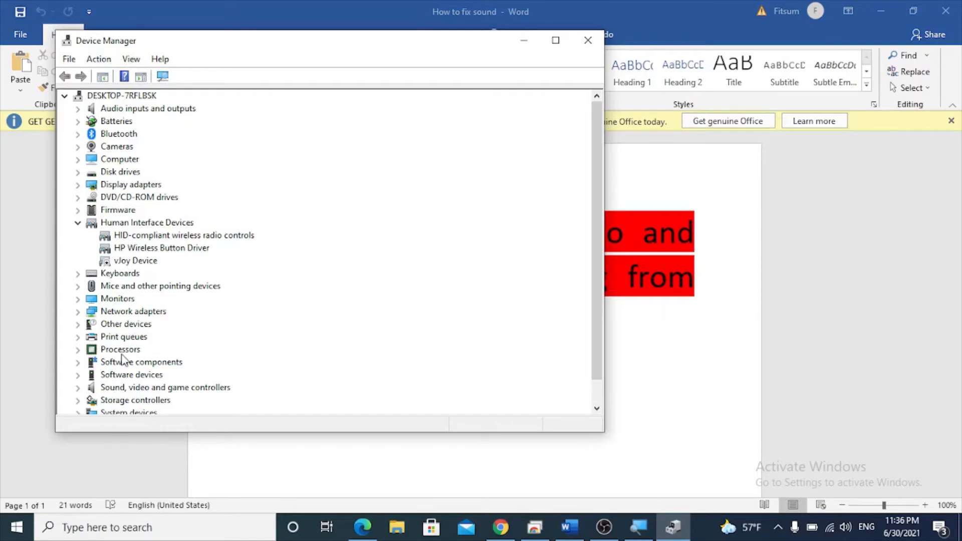
mouse_move(207, 391)
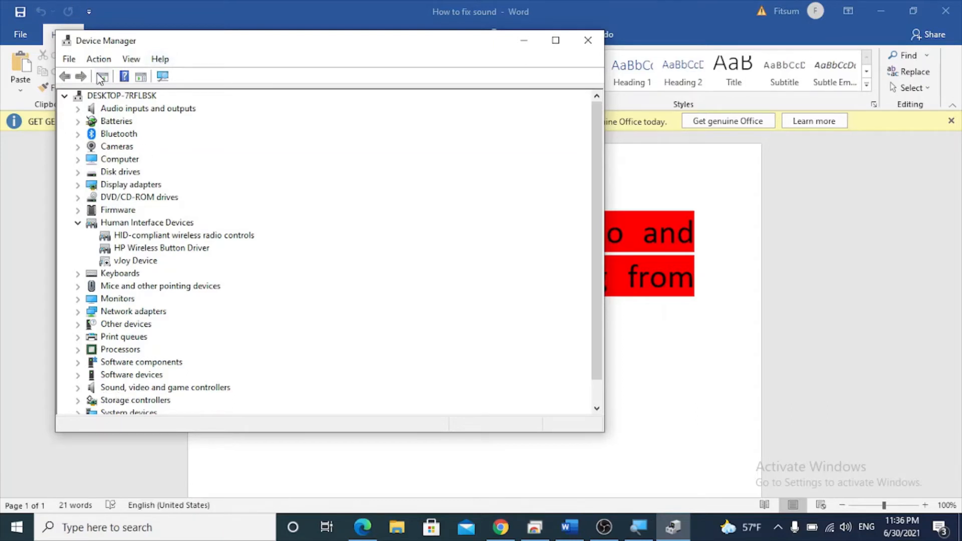
left_click(99, 59)
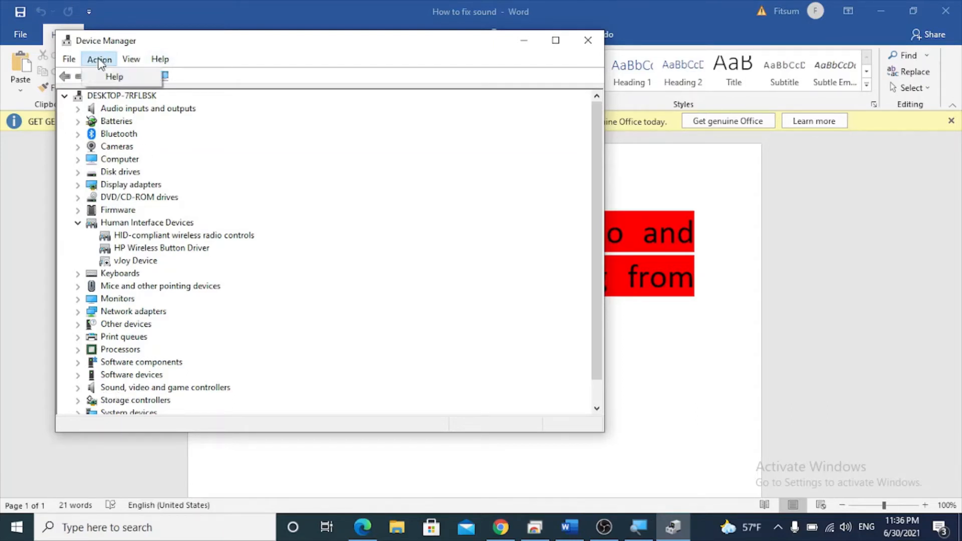
mouse_move(114, 76)
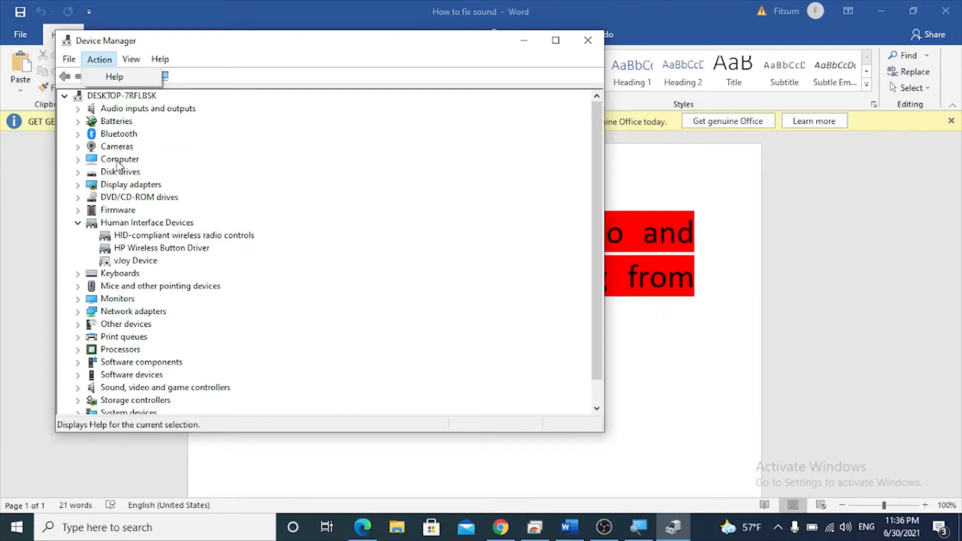
mouse_move(117, 159)
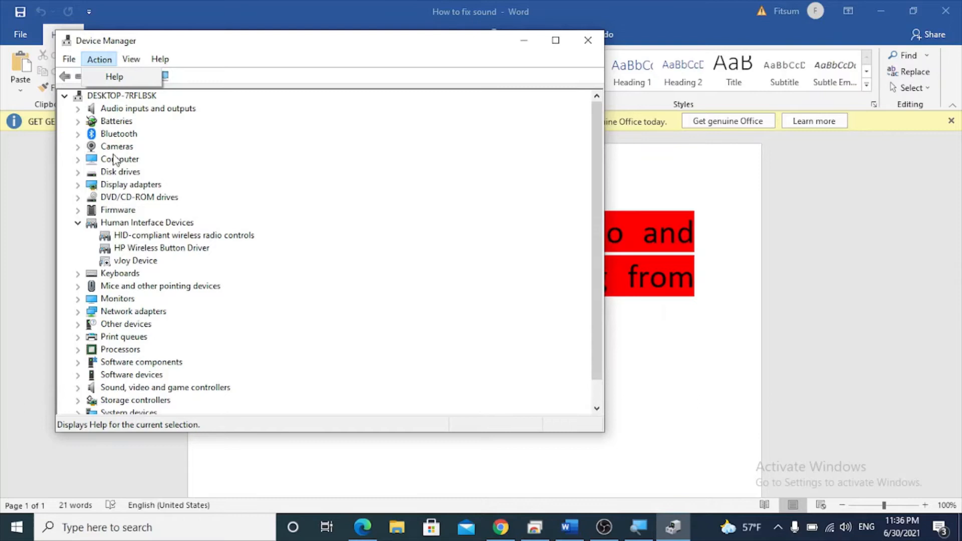
mouse_move(117, 134)
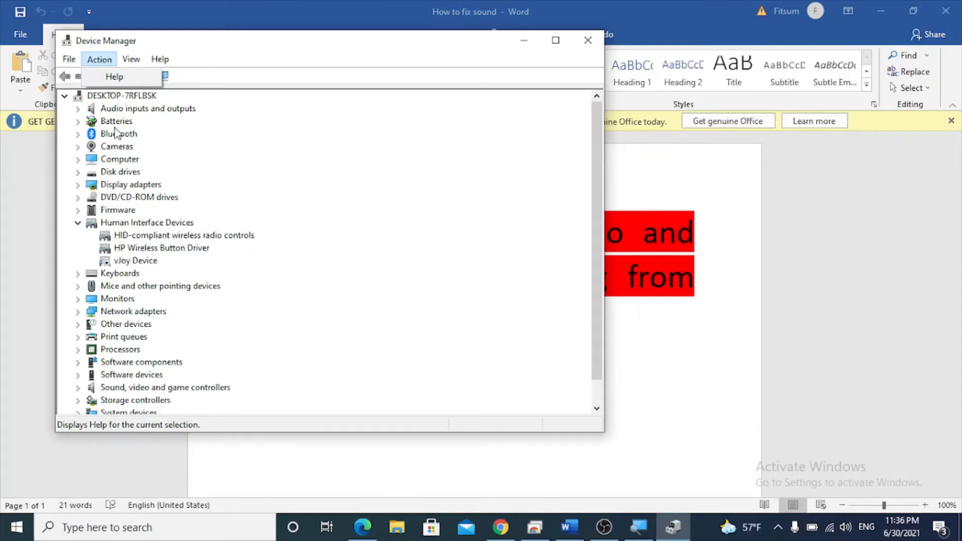
Step: Select the Bluetooth category and run Scan for hardware changes from the Action menu
left_click(117, 134)
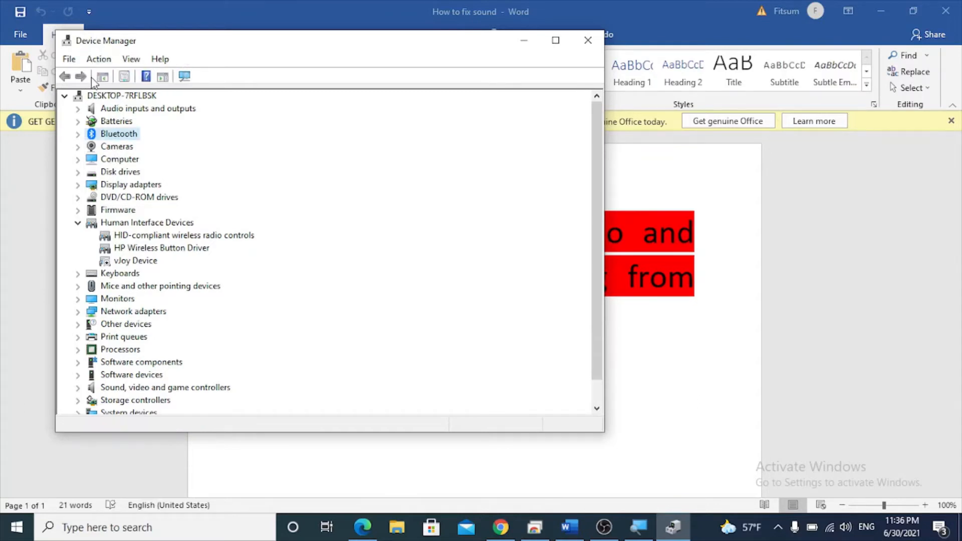
left_click(99, 59)
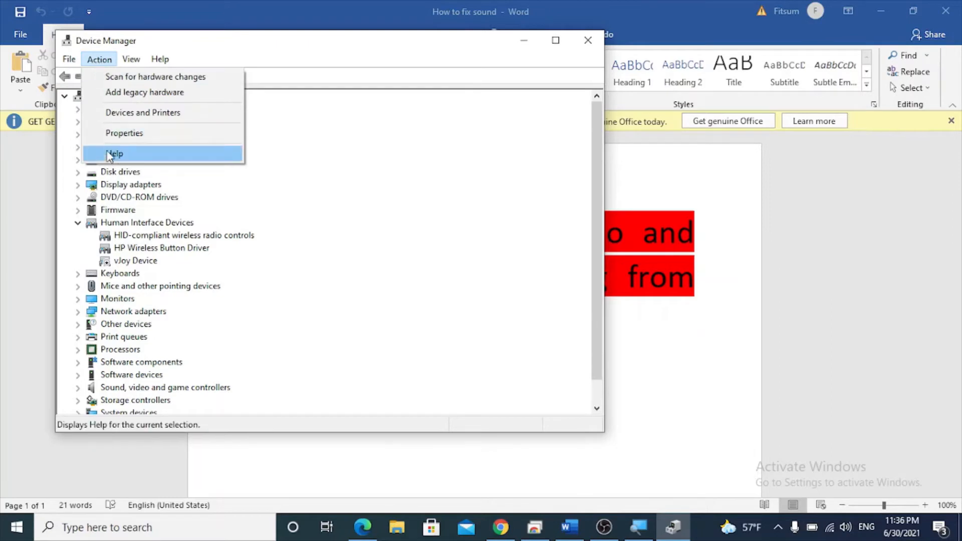
mouse_move(156, 76)
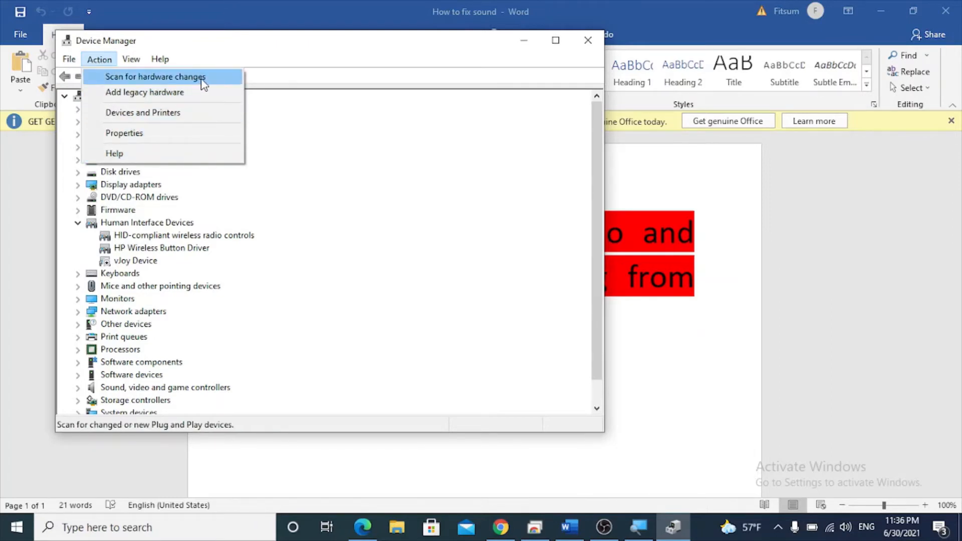
mouse_move(297, 35)
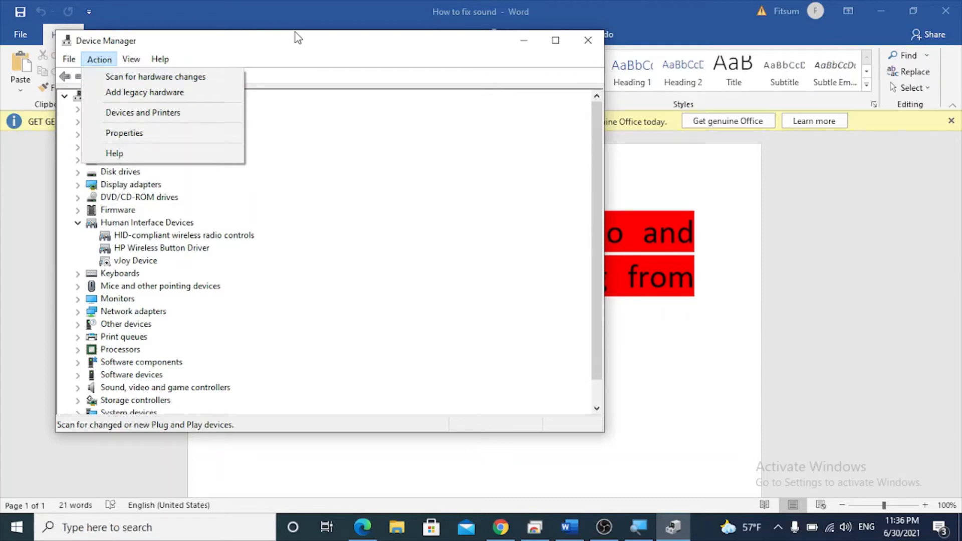
left_click(160, 59)
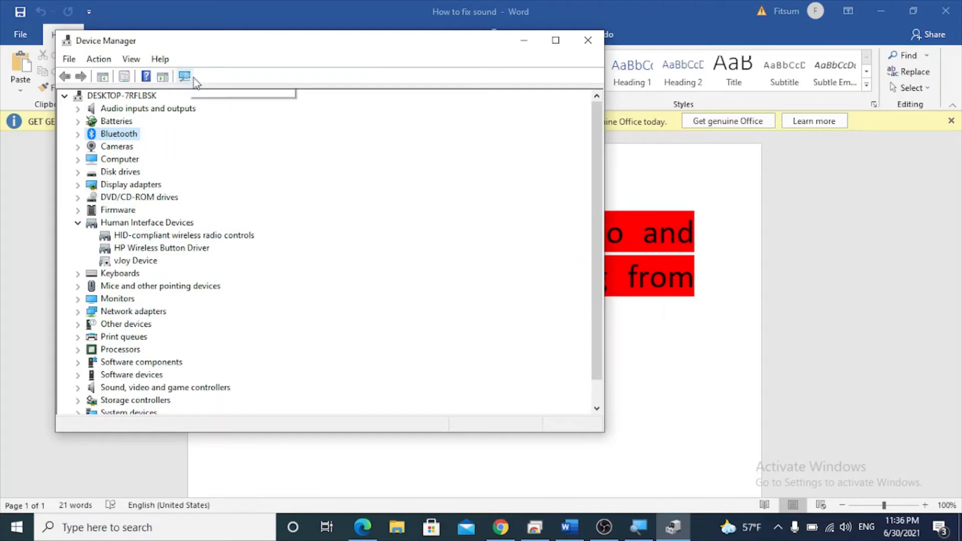
mouse_move(184, 76)
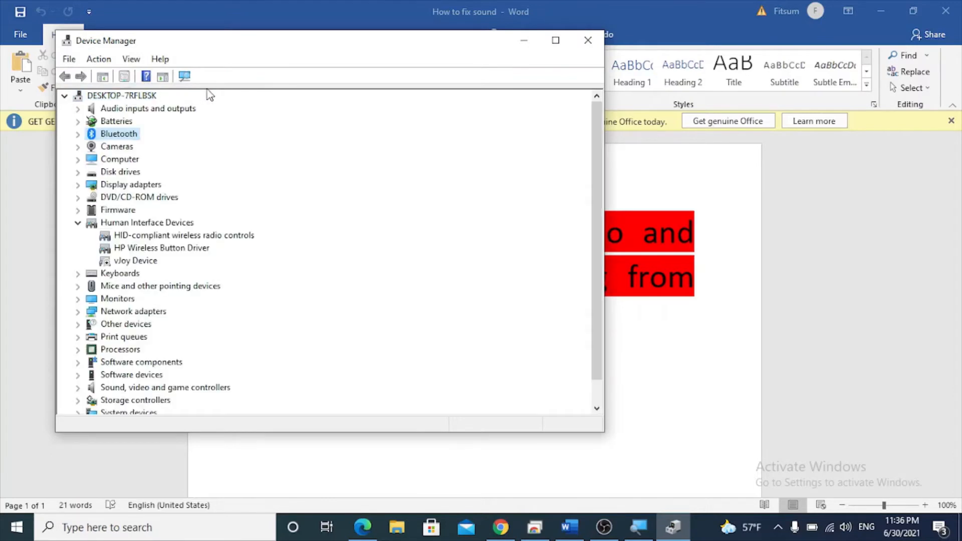
mouse_move(184, 76)
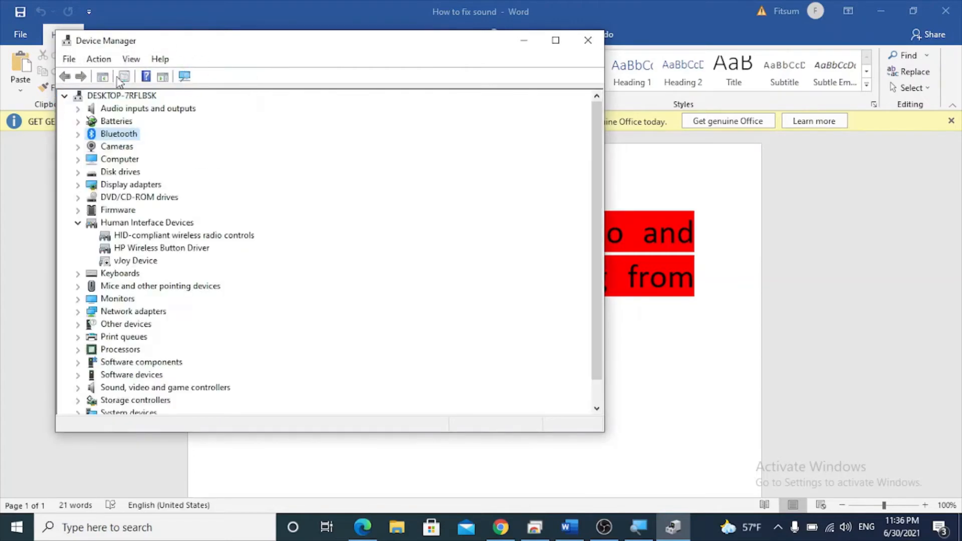
mouse_move(244, 281)
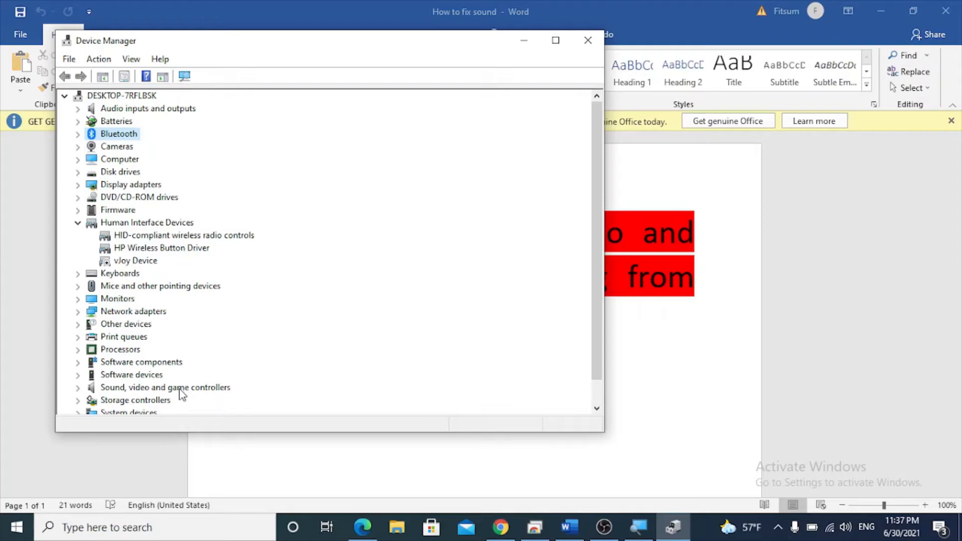
mouse_move(129, 344)
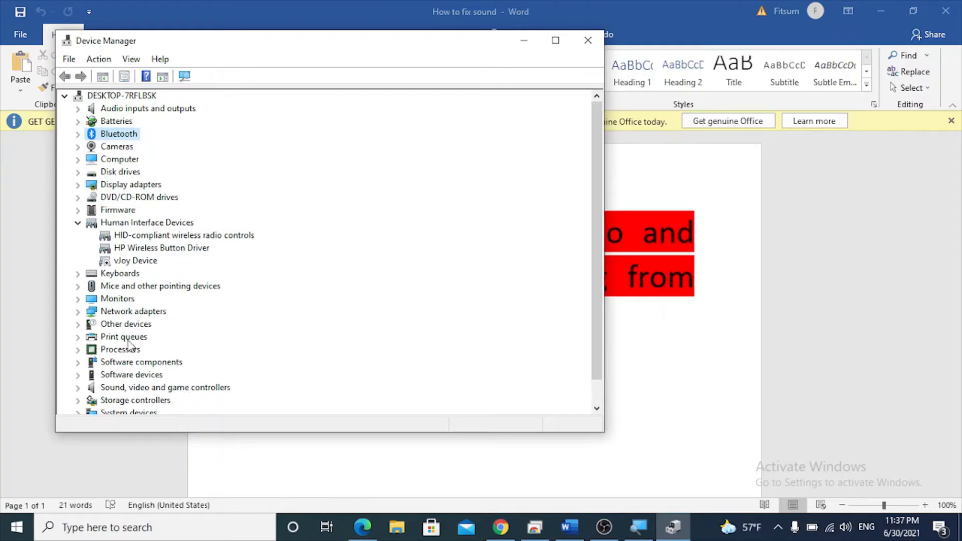
mouse_move(129, 341)
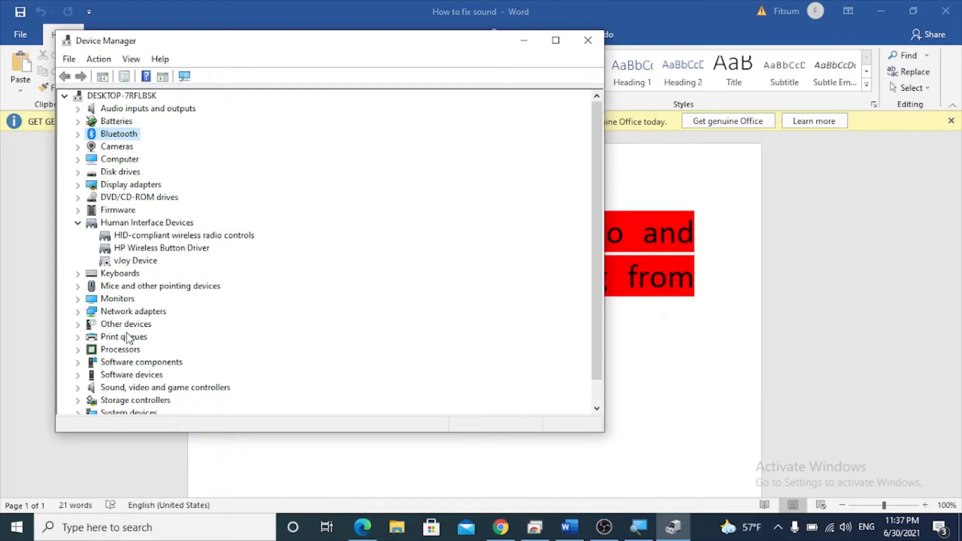
mouse_move(467, 527)
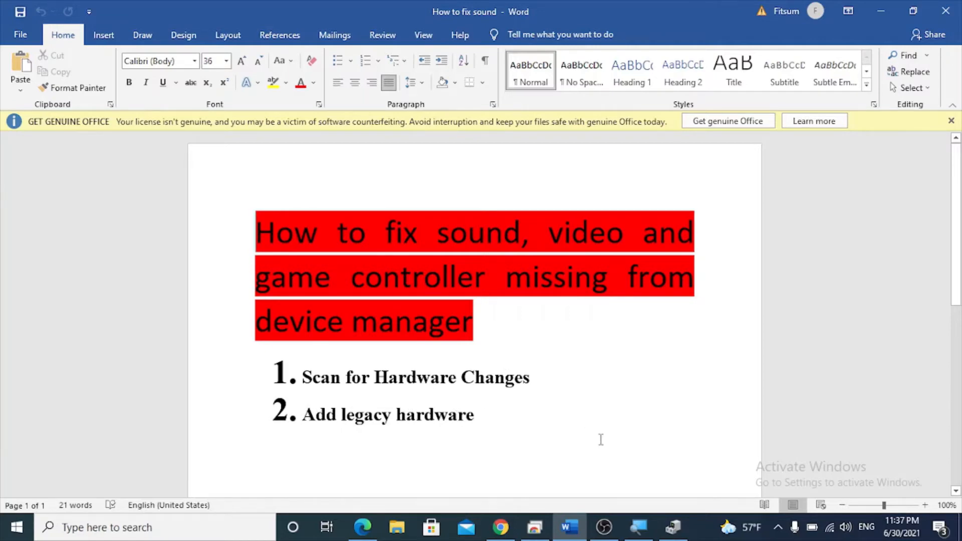
Step: Switch back to the maximized Device Manager window from the taskbar
left_click(672, 527)
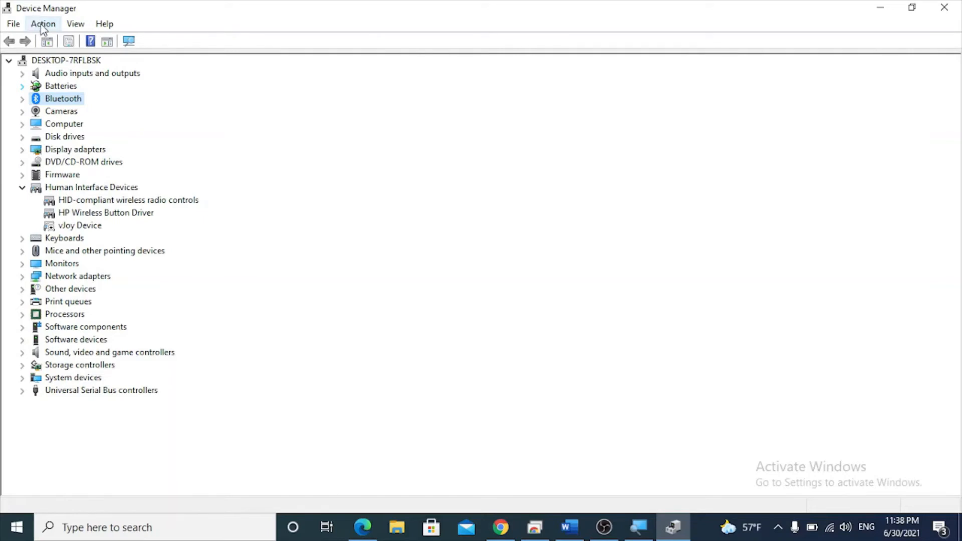
Step: Choose Add legacy hardware from the Action menu to launch the Add Hardware Wizard
left_click(43, 24)
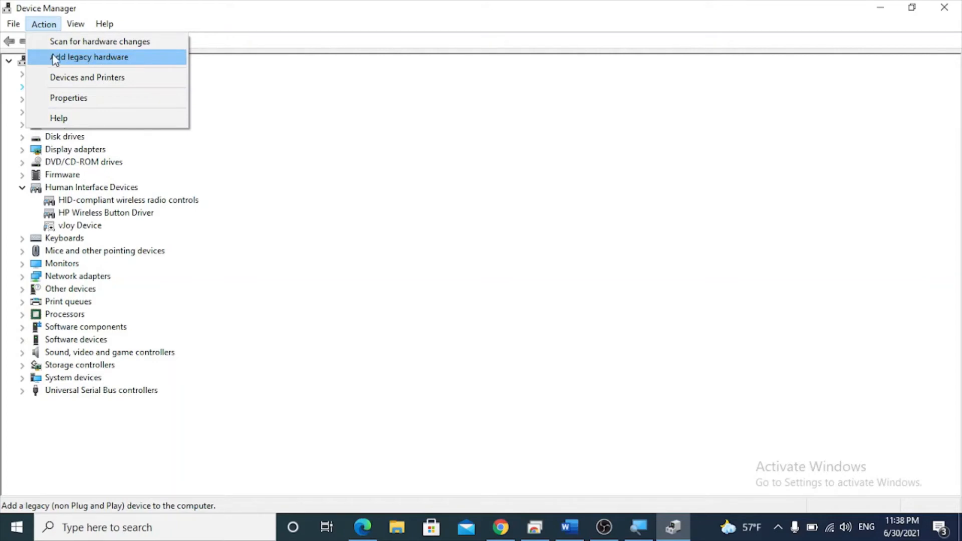
mouse_move(82, 66)
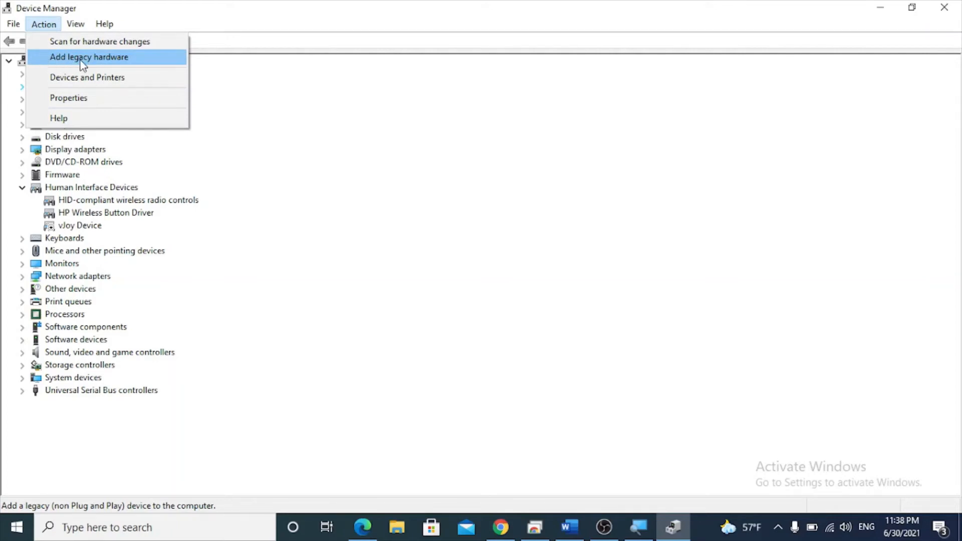
left_click(89, 57)
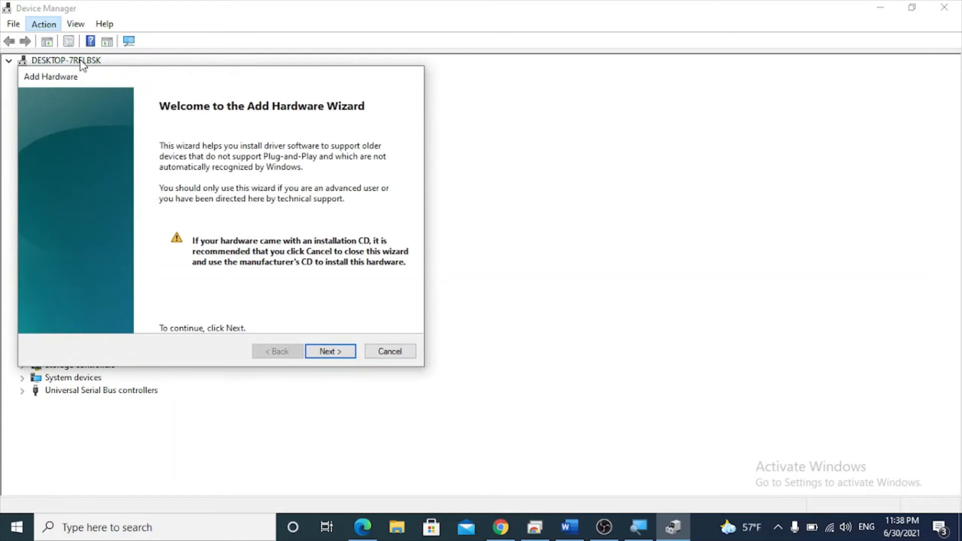
mouse_move(278, 333)
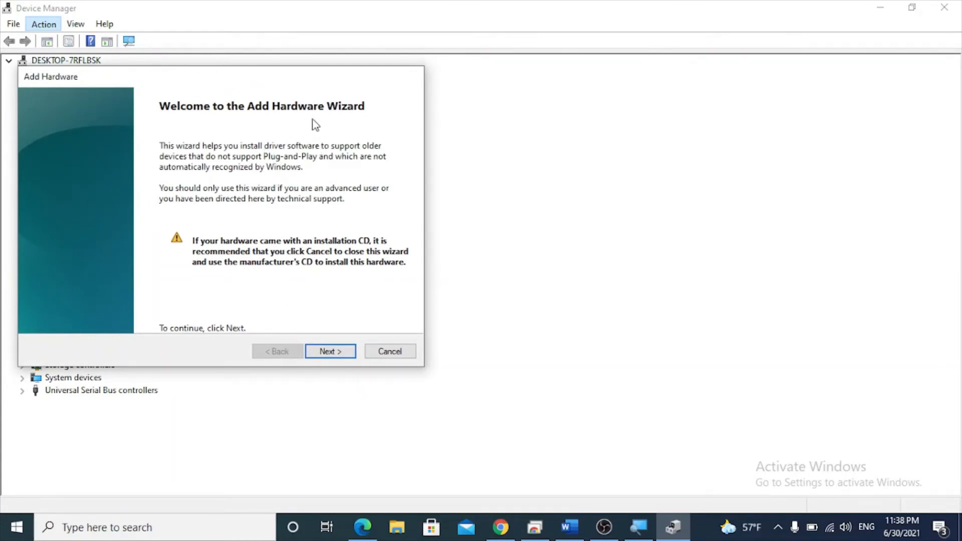
mouse_move(335, 335)
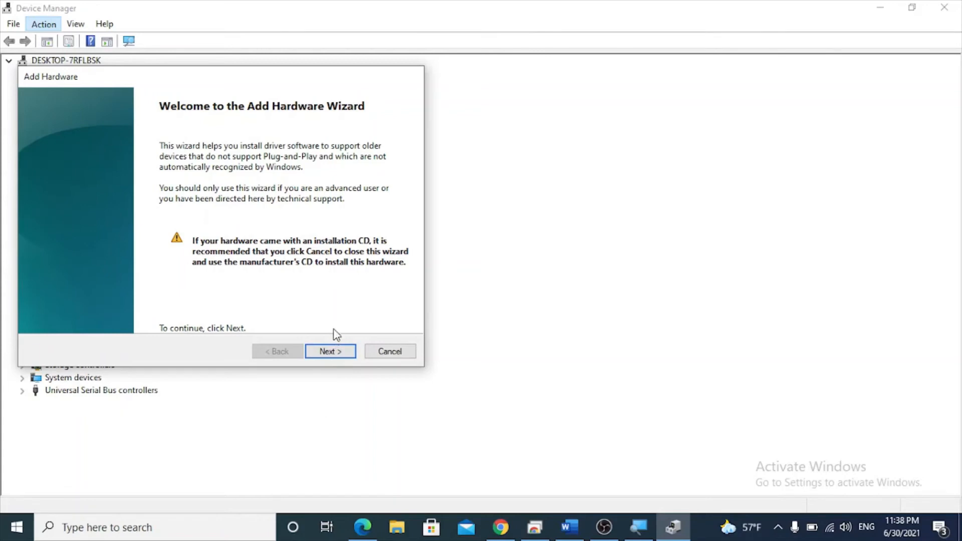
Step: Advance the wizard choosing 'Install the hardware that I manually select from a list (Advanced)'
left_click(330, 351)
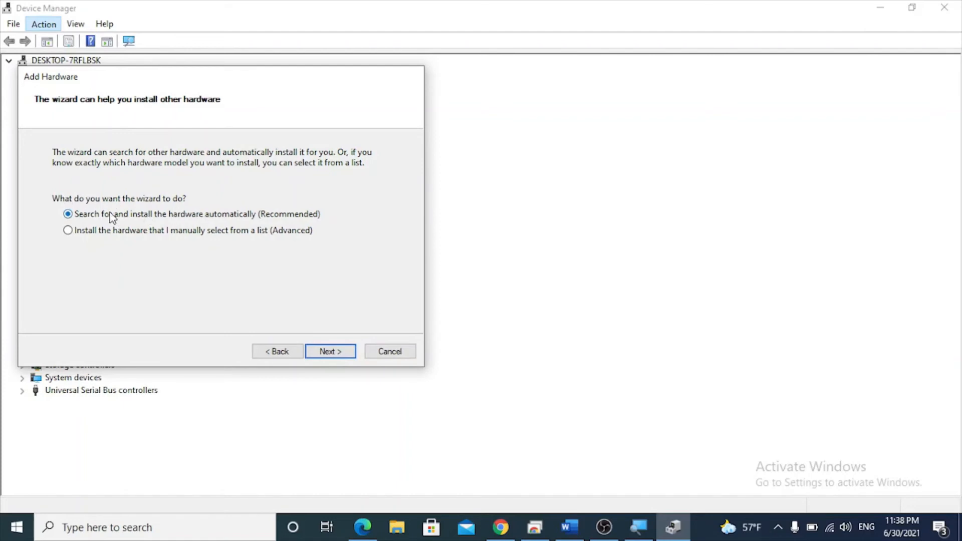
mouse_move(268, 222)
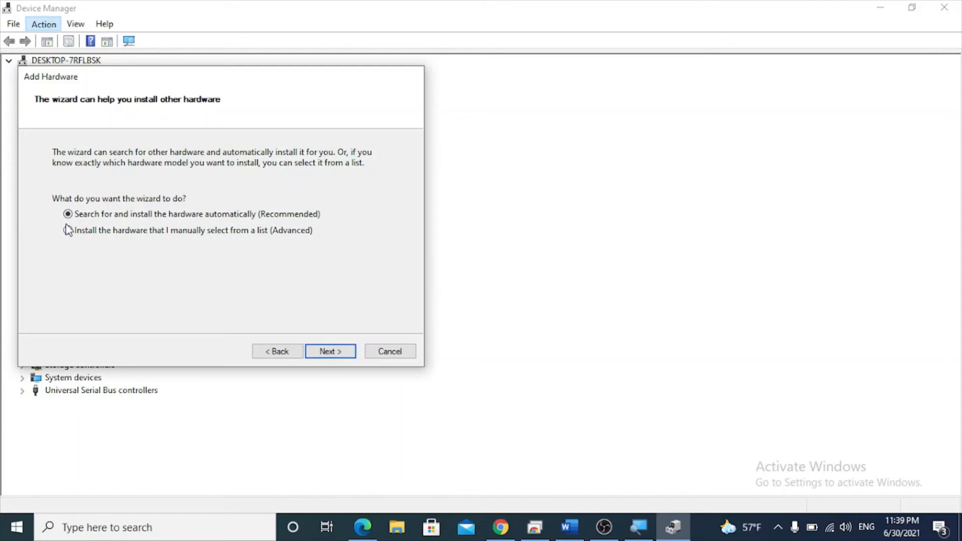
left_click(67, 230)
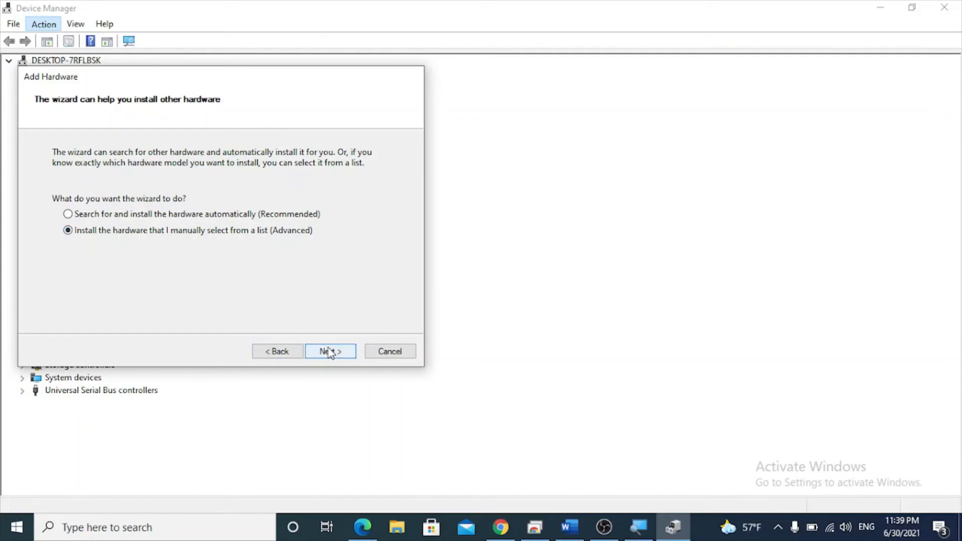
left_click(331, 351)
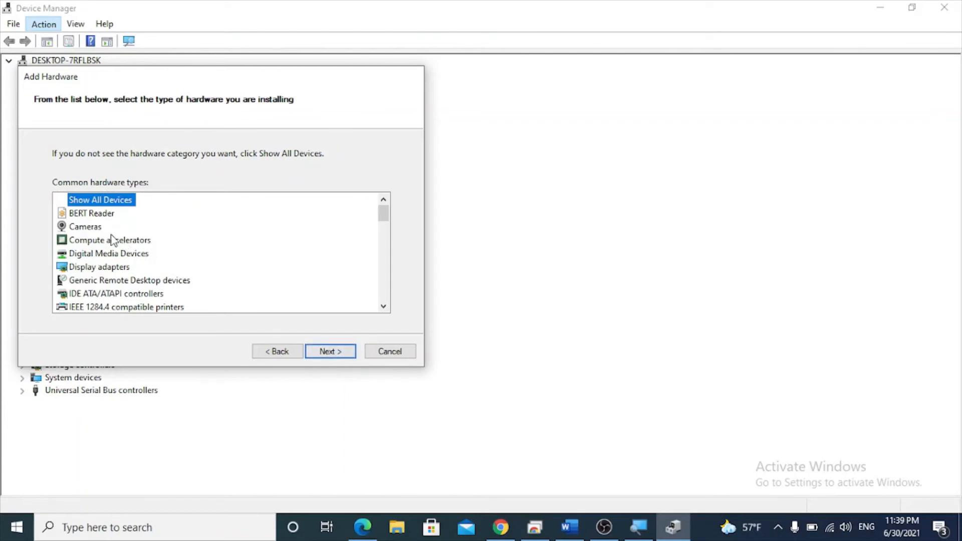
mouse_move(103, 175)
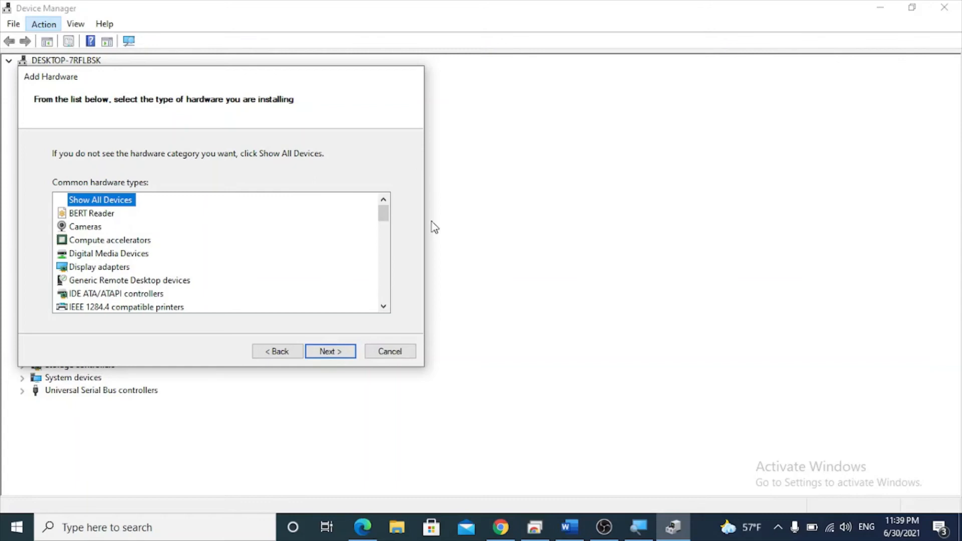
Step: Select Sound, video and game controllers as the hardware type and continue
scroll("down", 3)
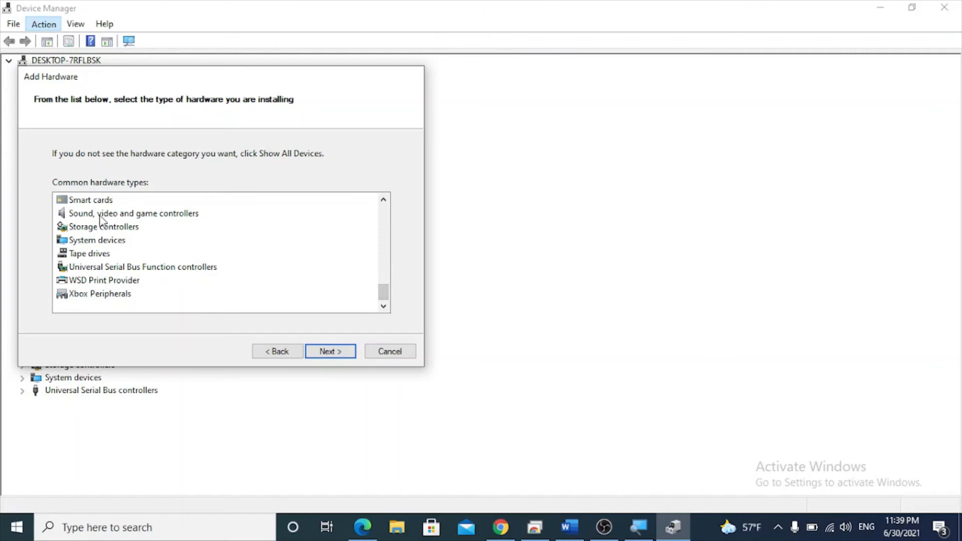
left_click(133, 213)
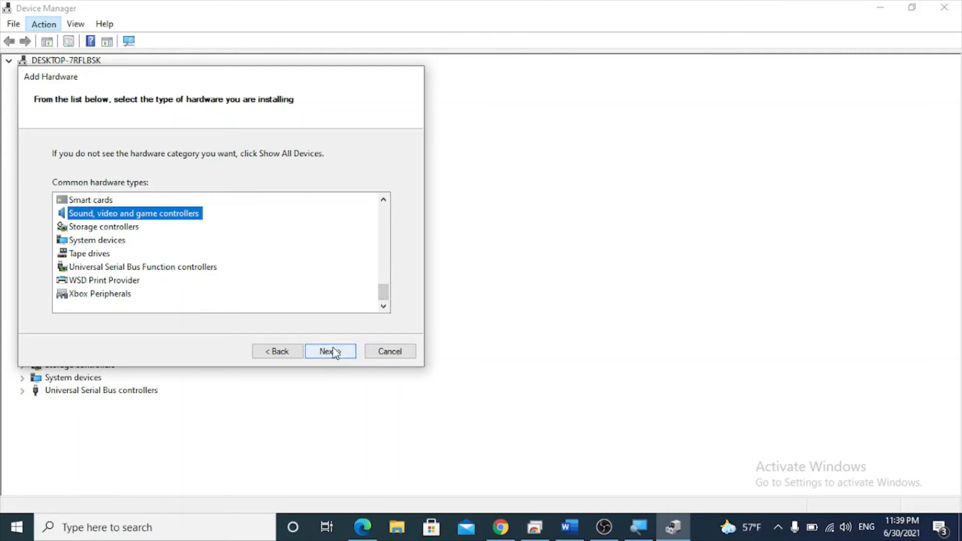
left_click(330, 351)
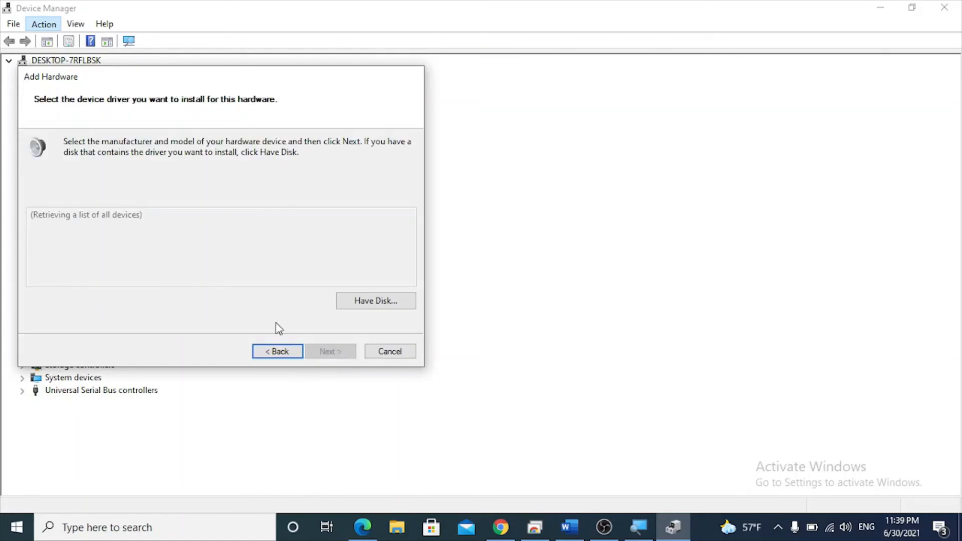
mouse_move(123, 226)
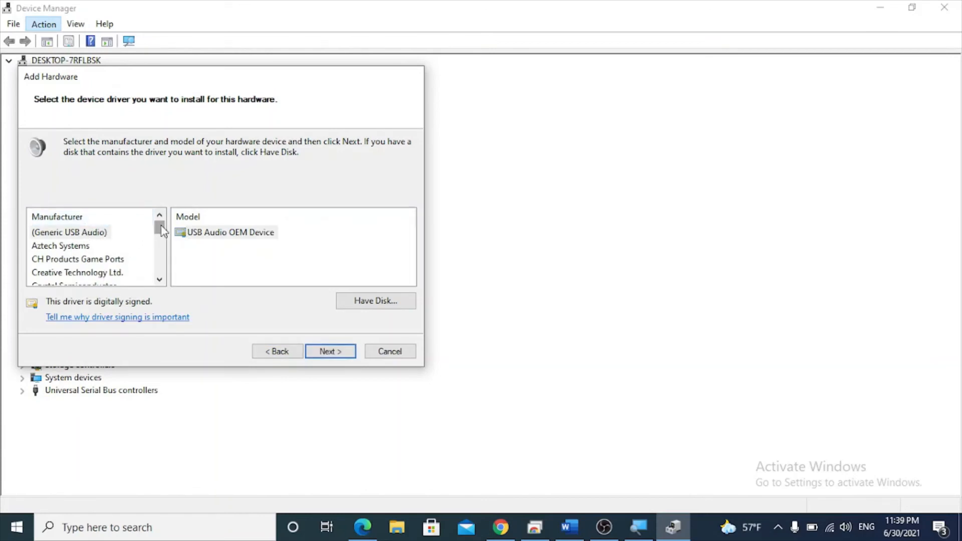
Step: Select manufacturer Realtek and model Realtek High Definition Audio in the driver list
left_click(158, 238)
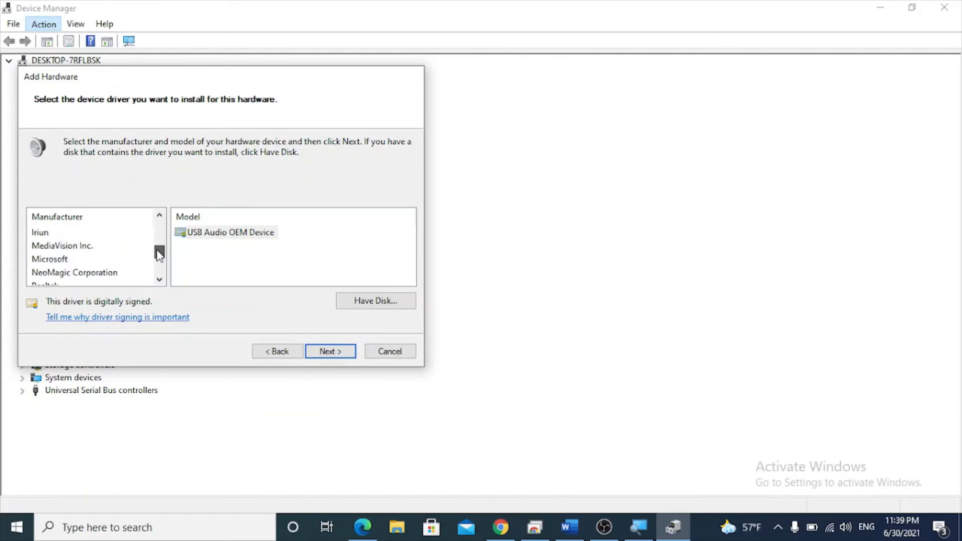
scroll("down", 3)
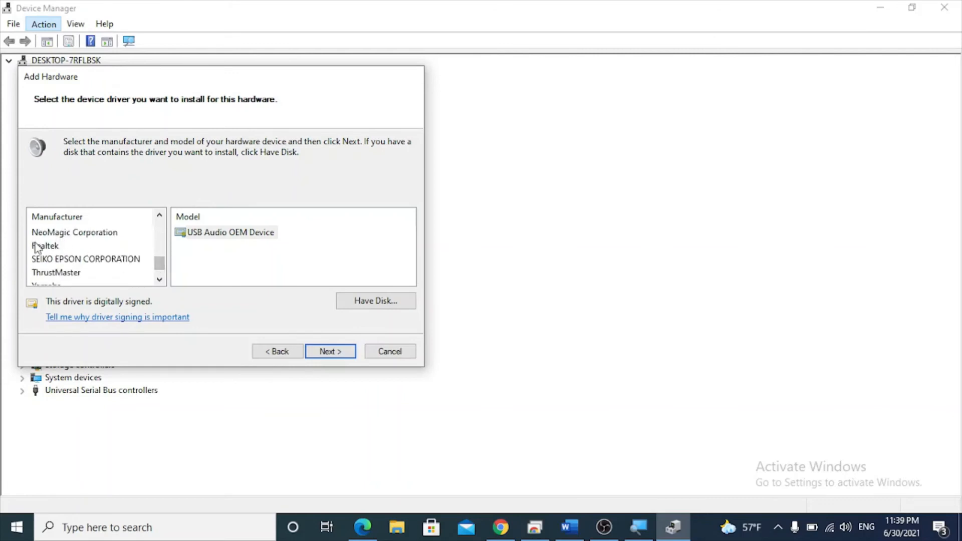
left_click(46, 246)
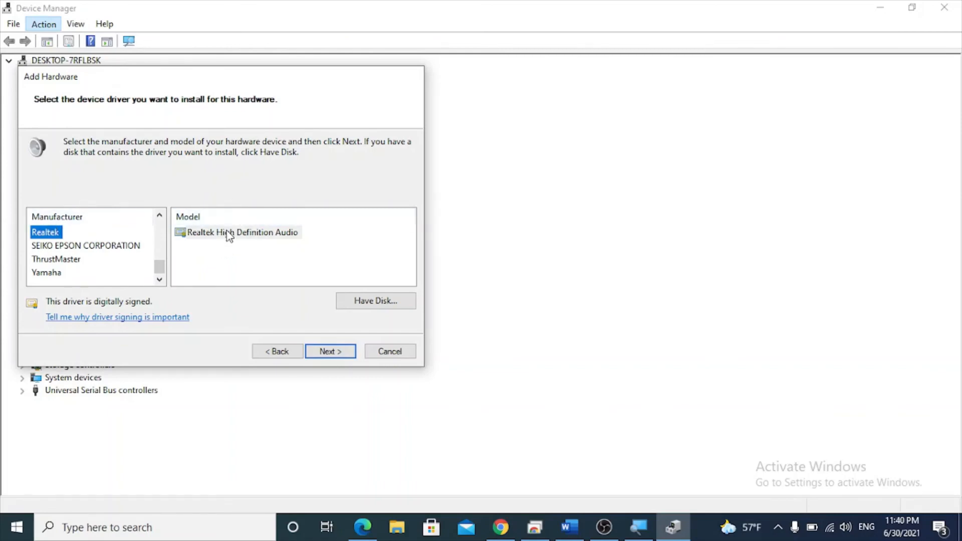
left_click(241, 232)
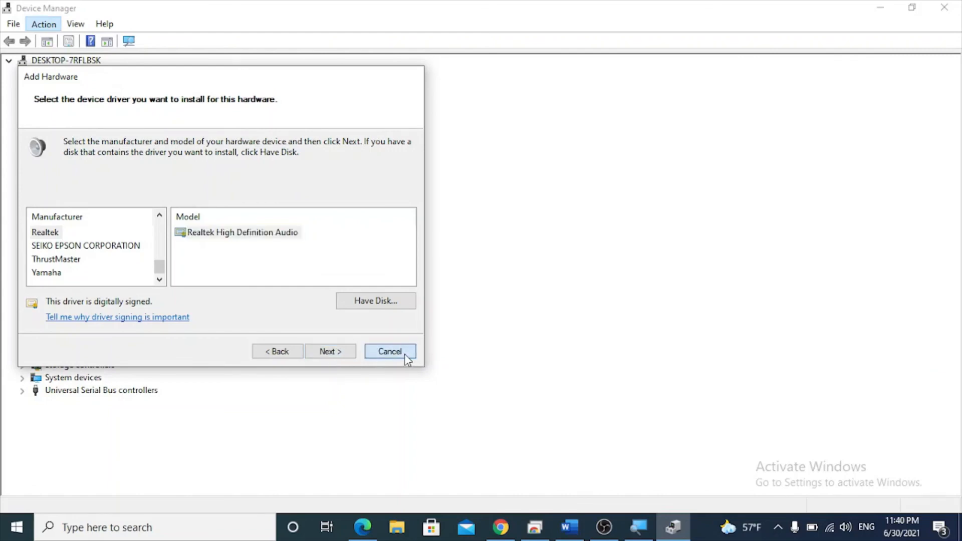
Step: Cancel the Add Hardware Wizard and switch to the Word how-to document
left_click(390, 351)
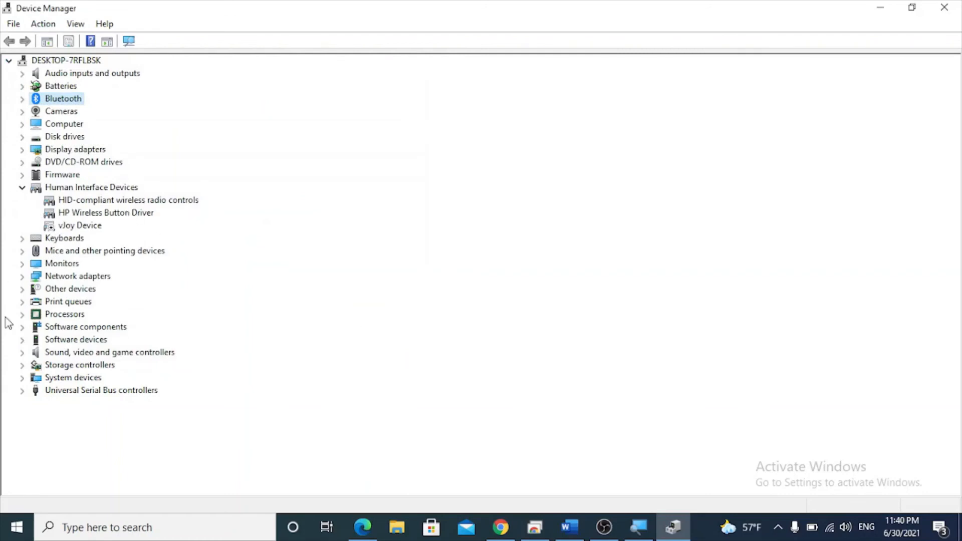
mouse_move(81, 364)
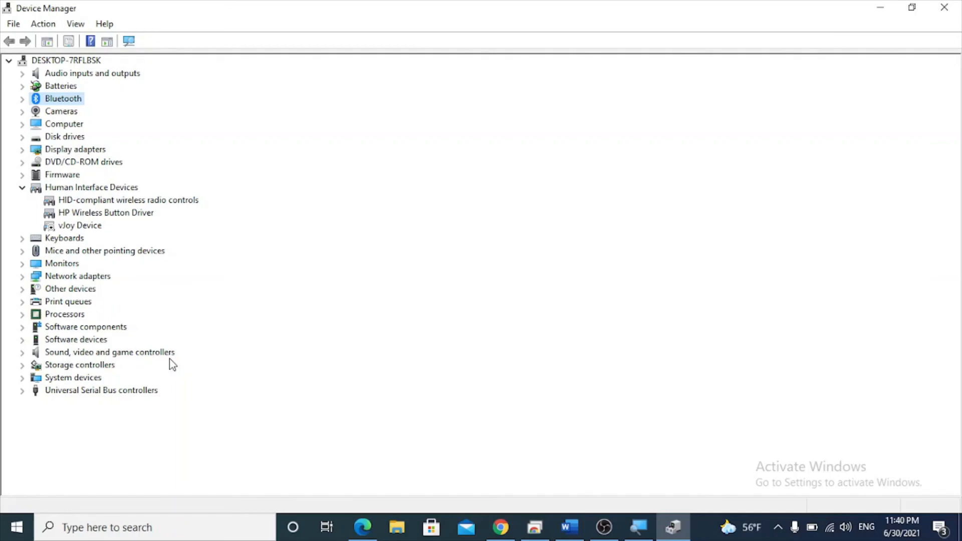
mouse_move(683, 479)
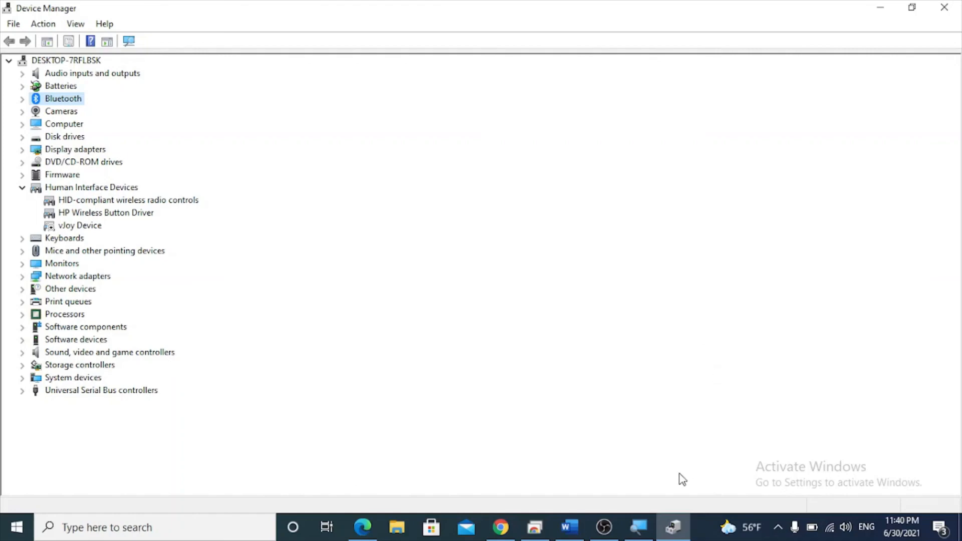
left_click(569, 527)
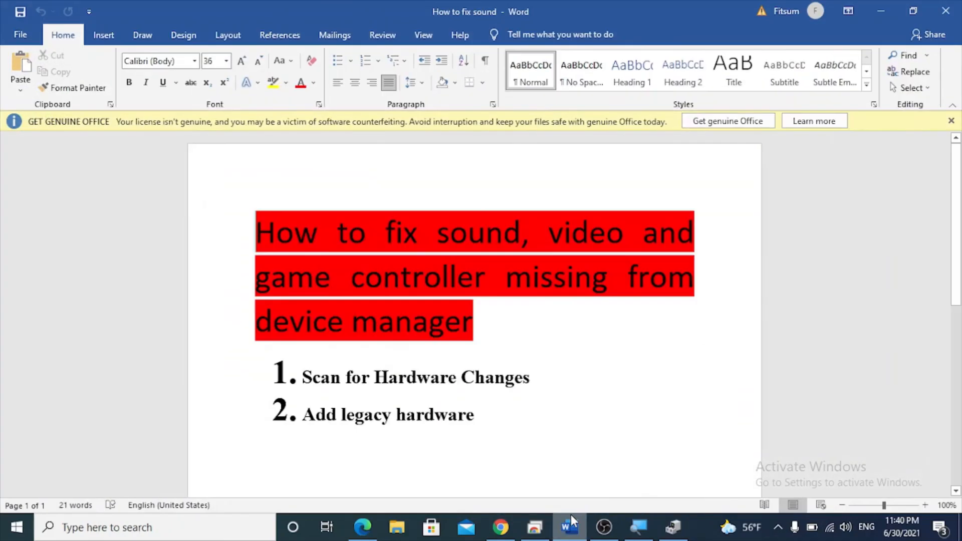